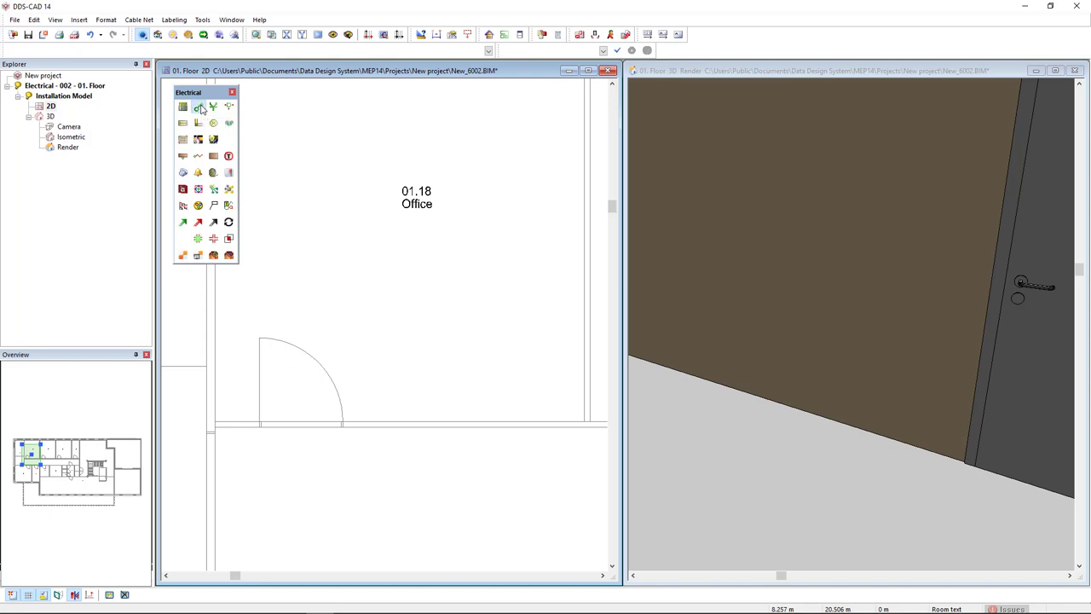
Filter the flush-mounted switches product database by description 'gang' to find the 2-gang switch.
{"action": "left_click", "coordinate": [198, 105]}
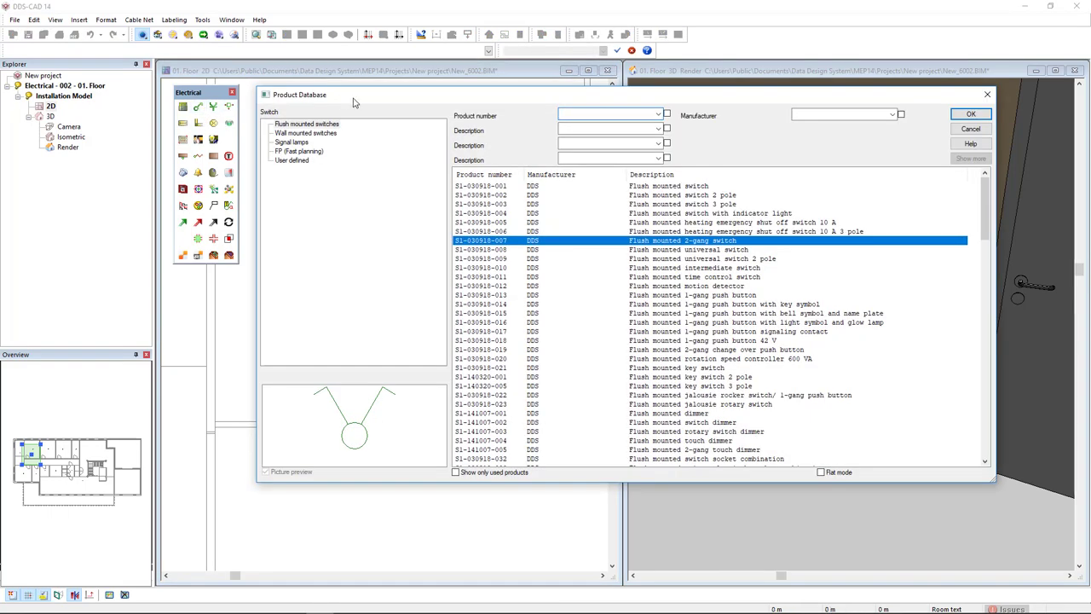
{"action": "mouse_move", "coordinate": [331, 121]}
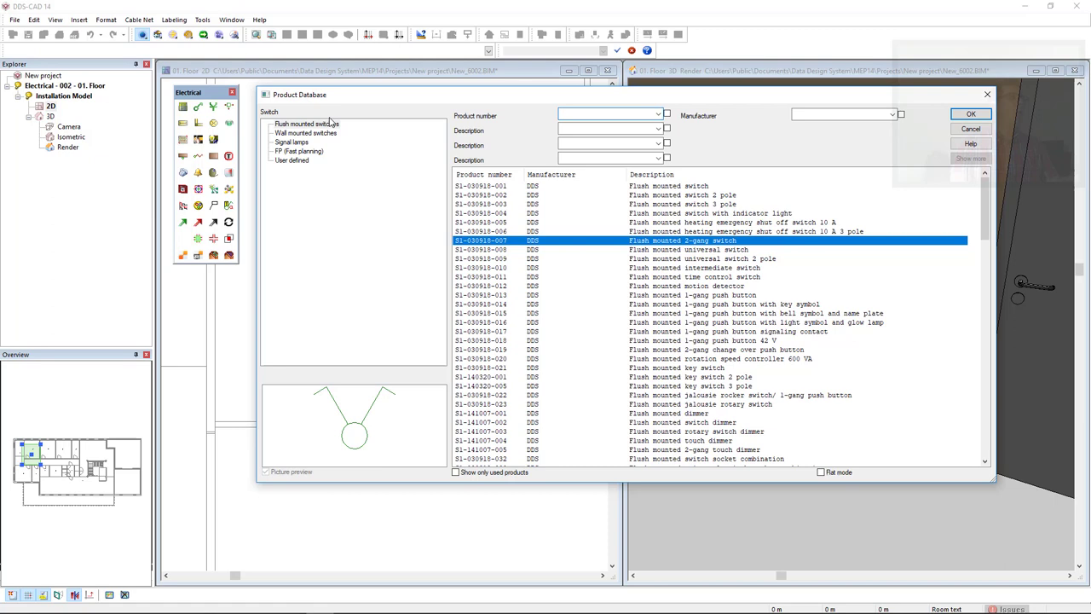
{"action": "left_click", "coordinate": [306, 122]}
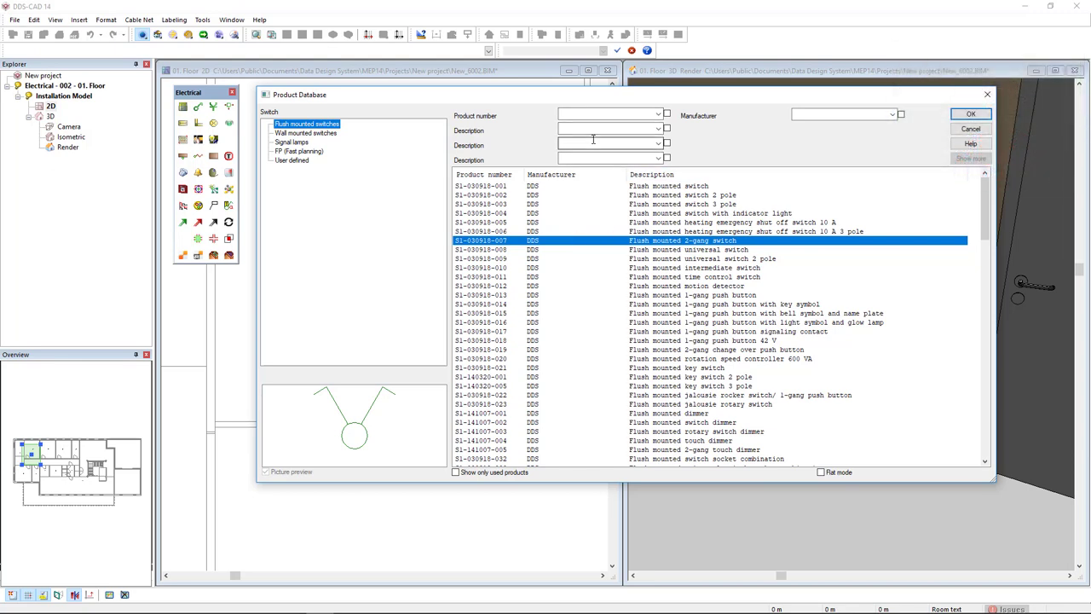
{"action": "left_click", "coordinate": [607, 127]}
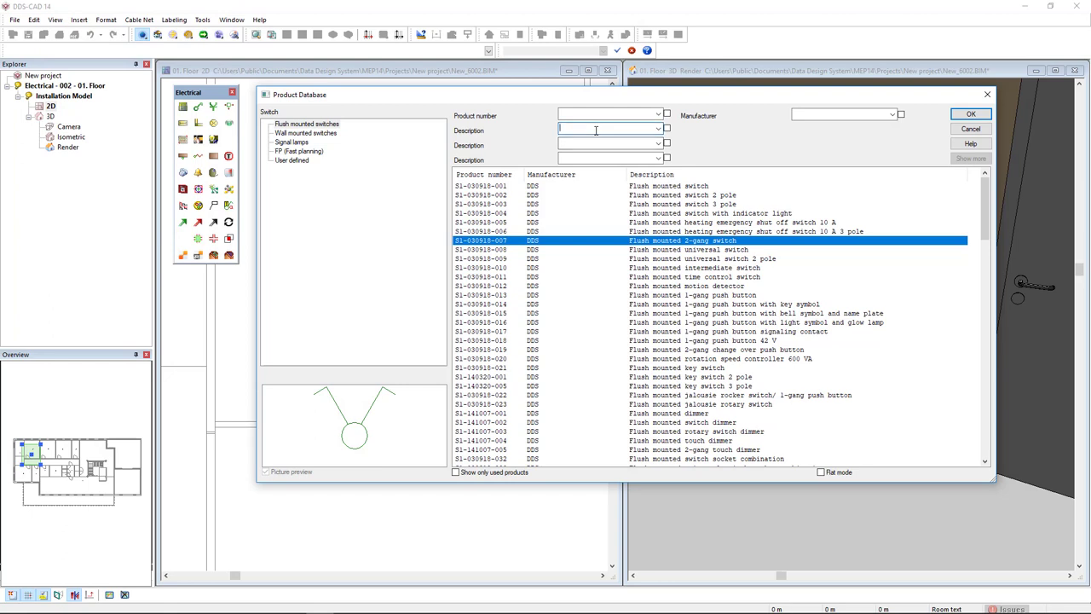
{"action": "type", "text": "gang"}
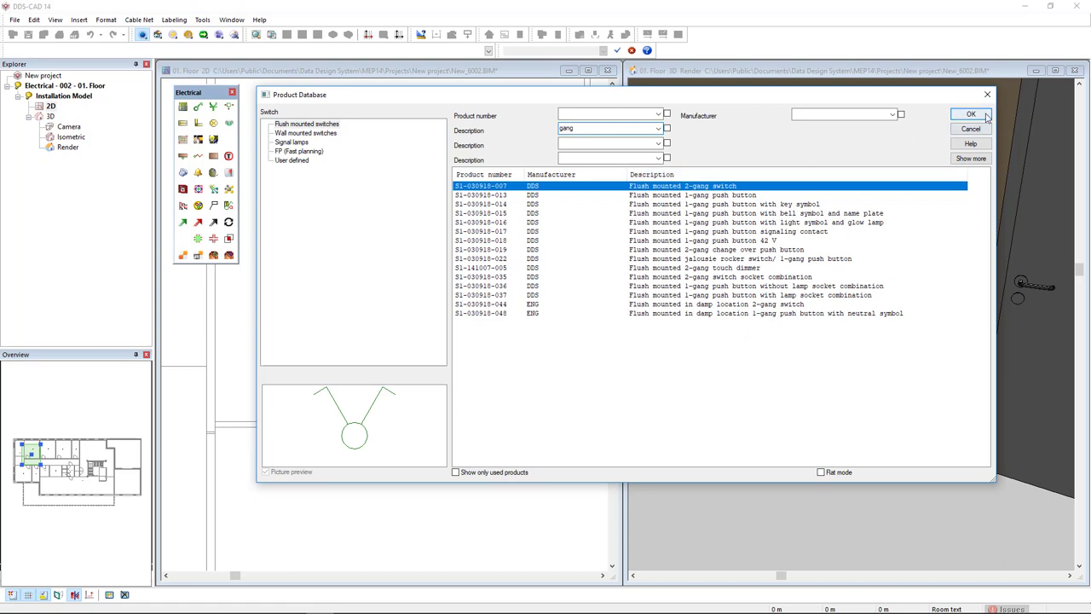
Confirm the 2-gang switch and accept its properties at 1.05 m above finished floor.
{"action": "left_click", "coordinate": [970, 114]}
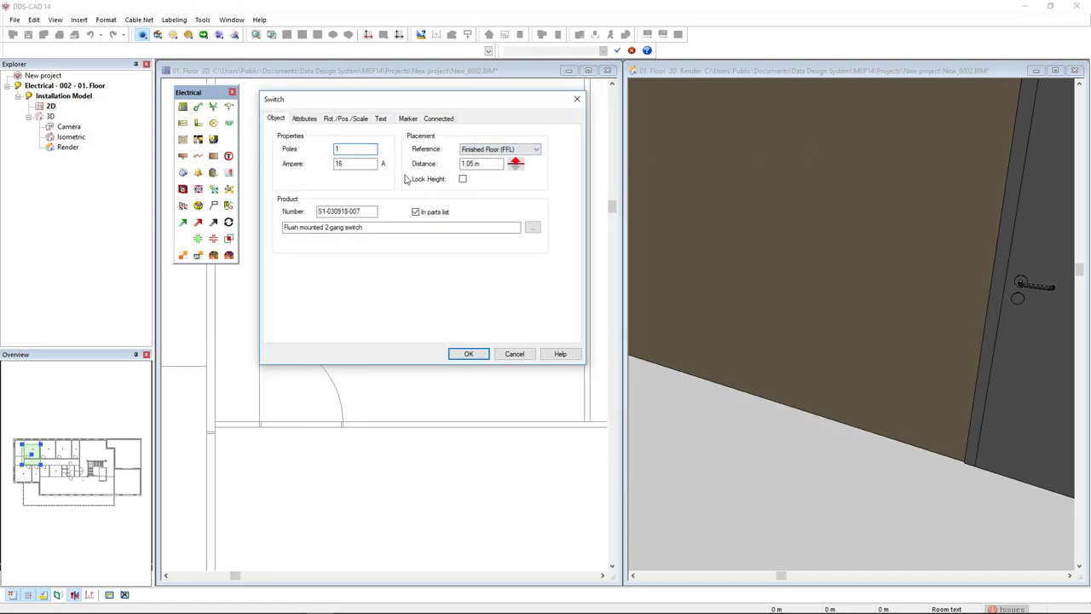
{"action": "mouse_move", "coordinate": [412, 171]}
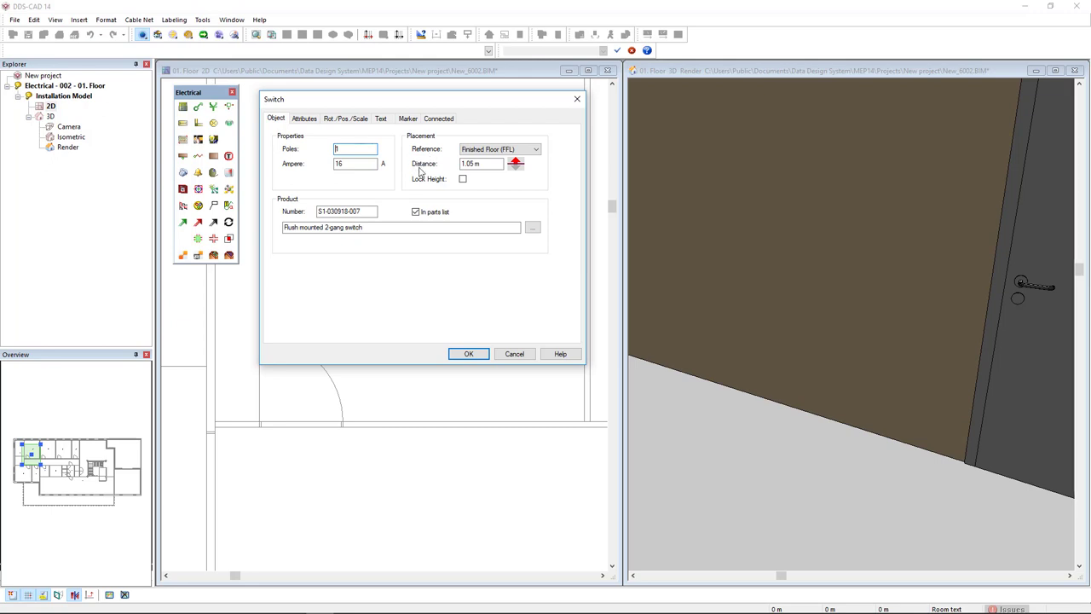
{"action": "mouse_move", "coordinate": [423, 171]}
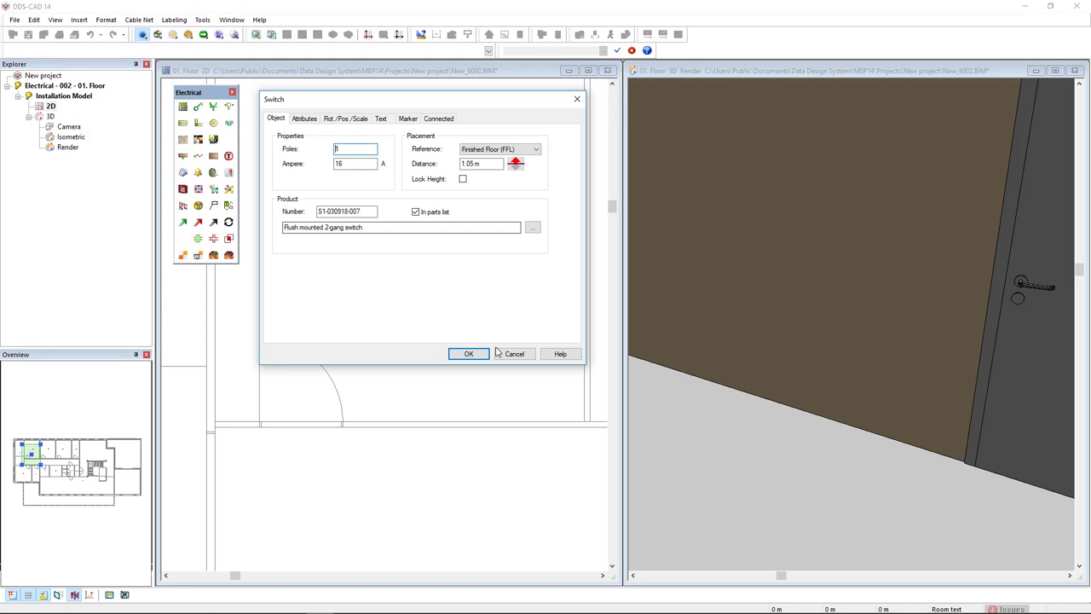
{"action": "left_click", "coordinate": [467, 353]}
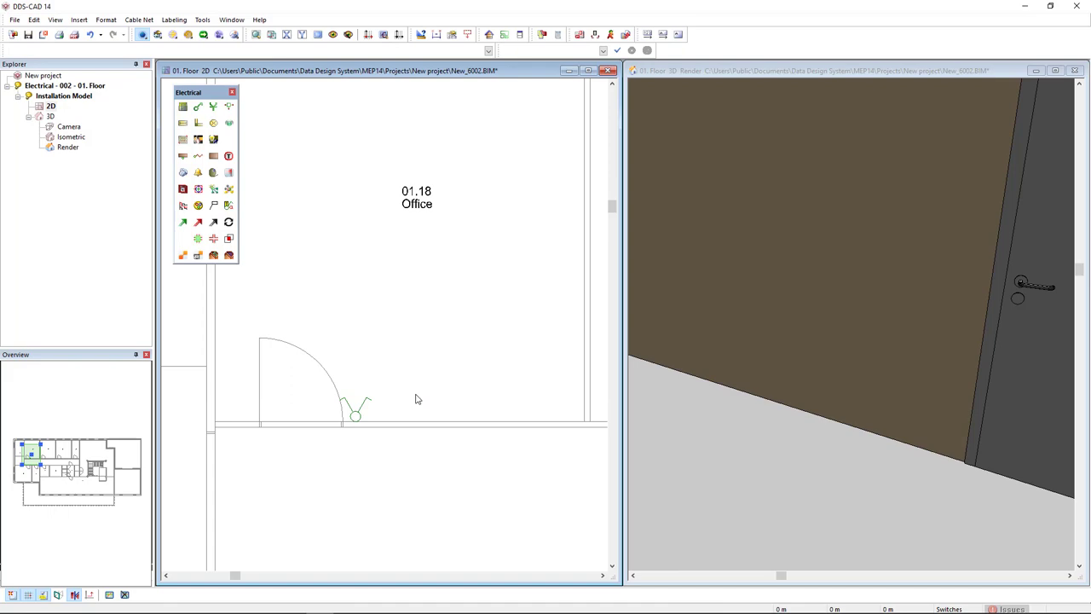
{"action": "mouse_move", "coordinate": [213, 105]}
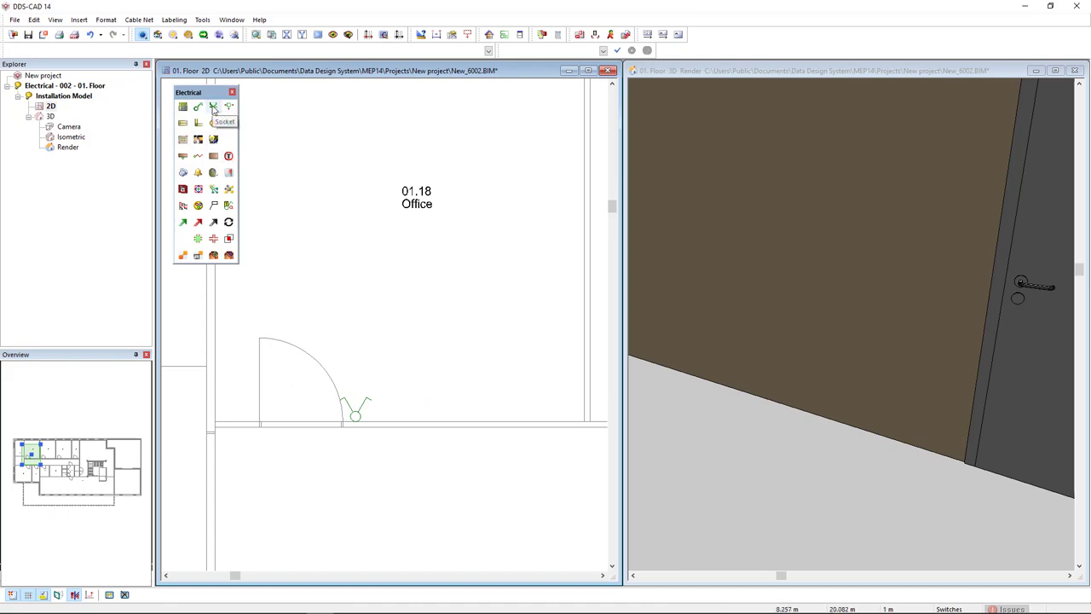
Choose the flush-mounted single socket at 0.3 m above finished floor and accept its properties.
{"action": "left_click", "coordinate": [213, 105]}
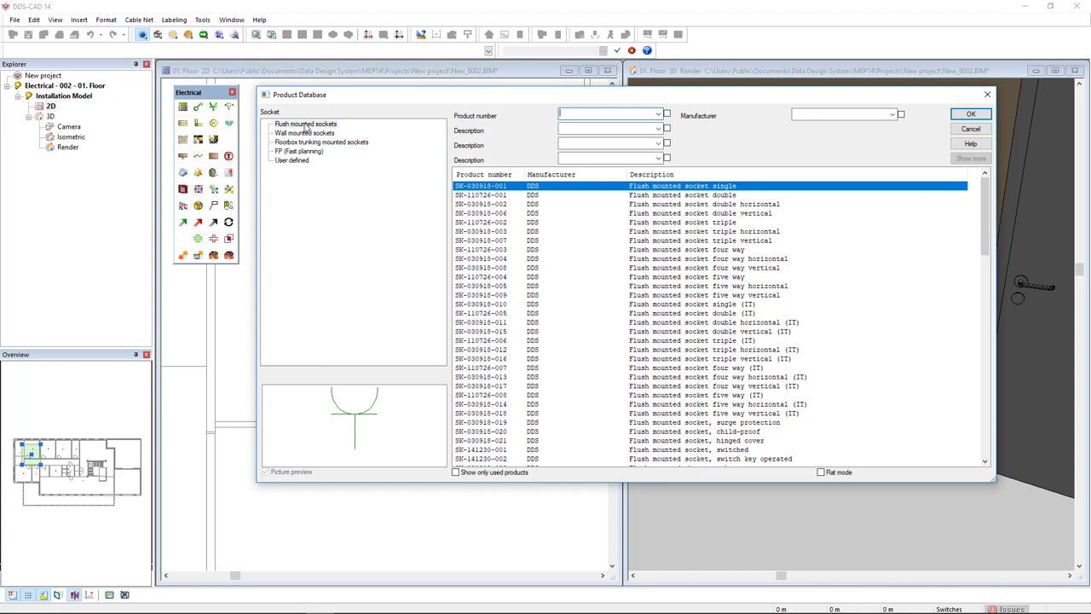
{"action": "left_click", "coordinate": [305, 123]}
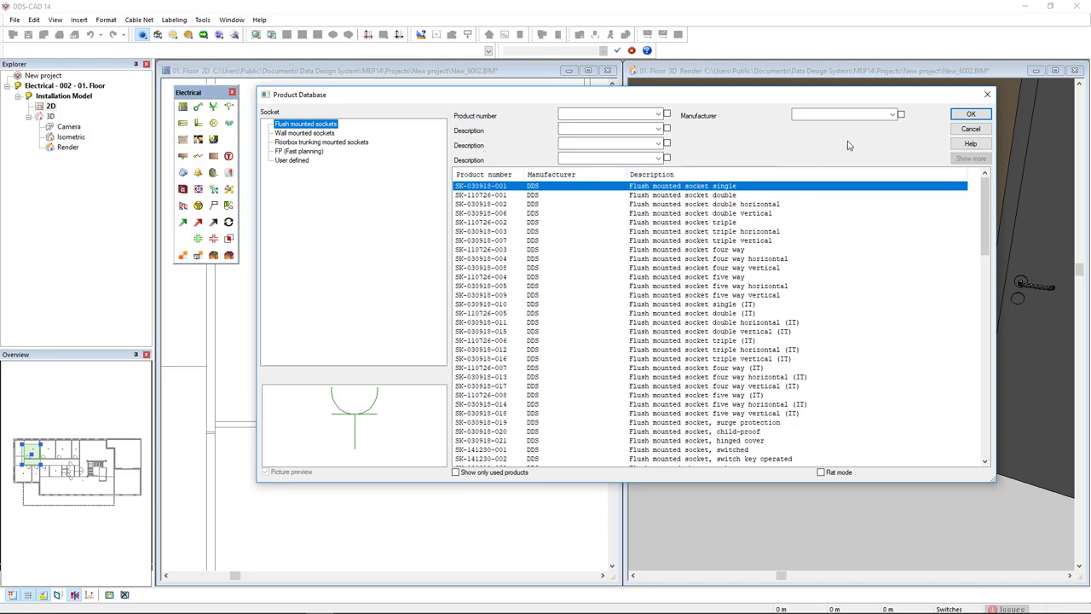
{"action": "left_click", "coordinate": [971, 112]}
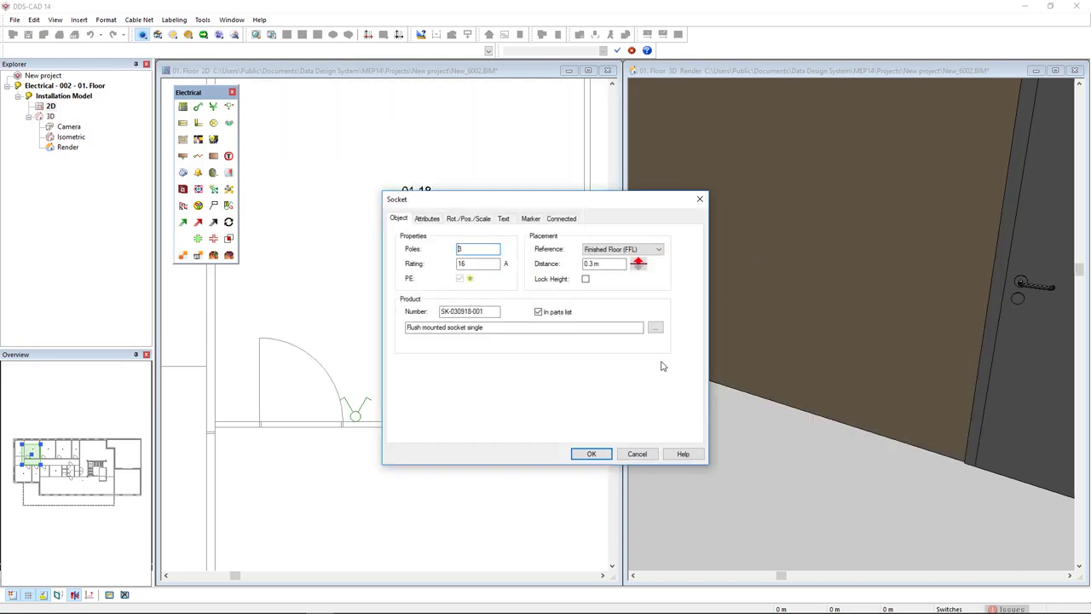
{"action": "left_click", "coordinate": [589, 454]}
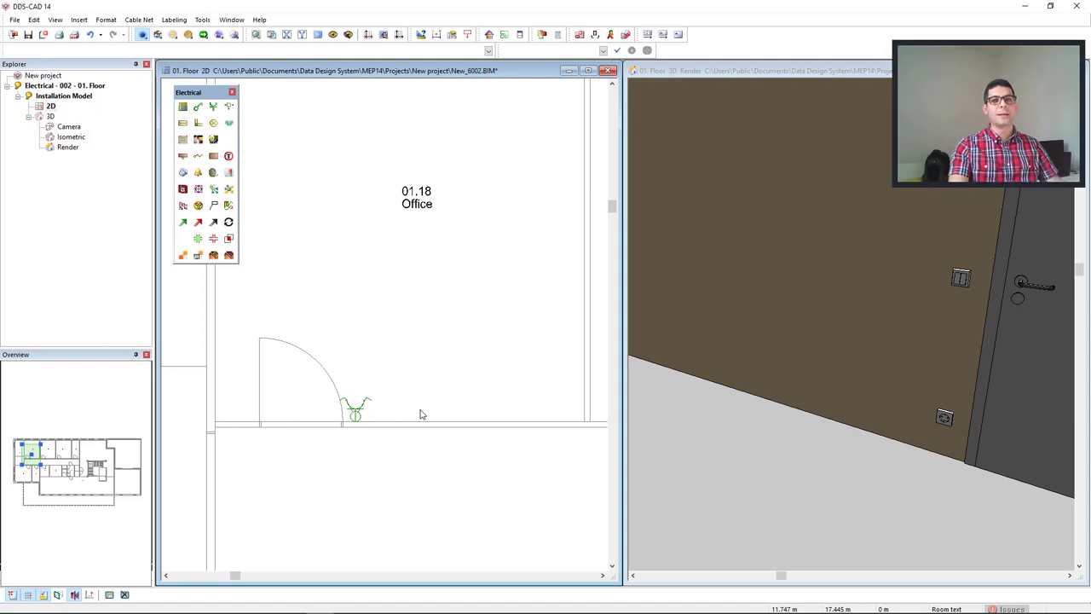
{"action": "mouse_move", "coordinate": [394, 396]}
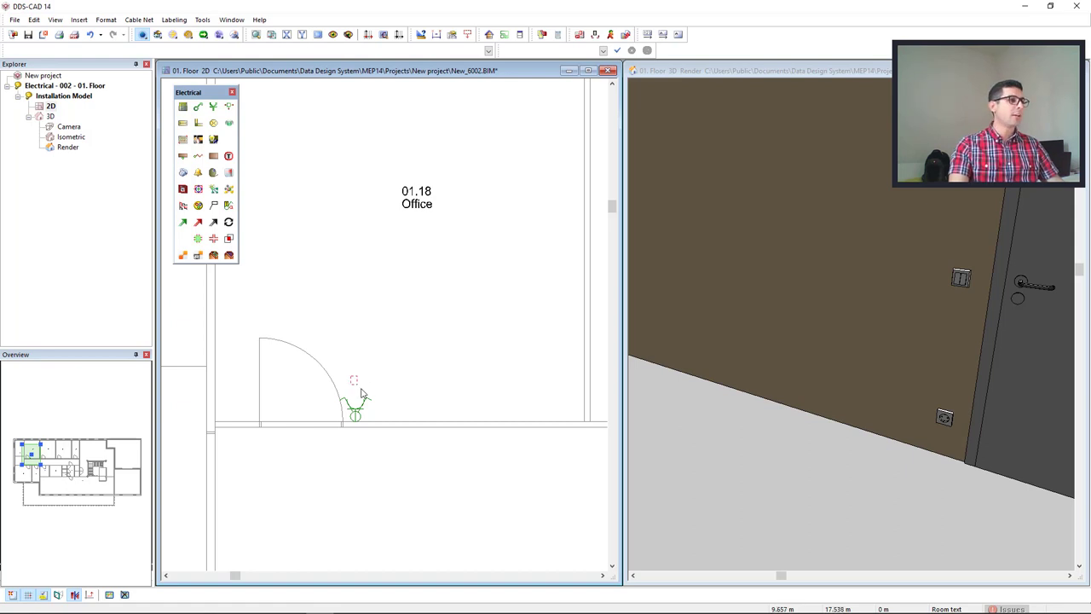
Start Arrange as Combination on the selected switch and socket by the office door.
{"action": "right_click", "coordinate": [354, 415]}
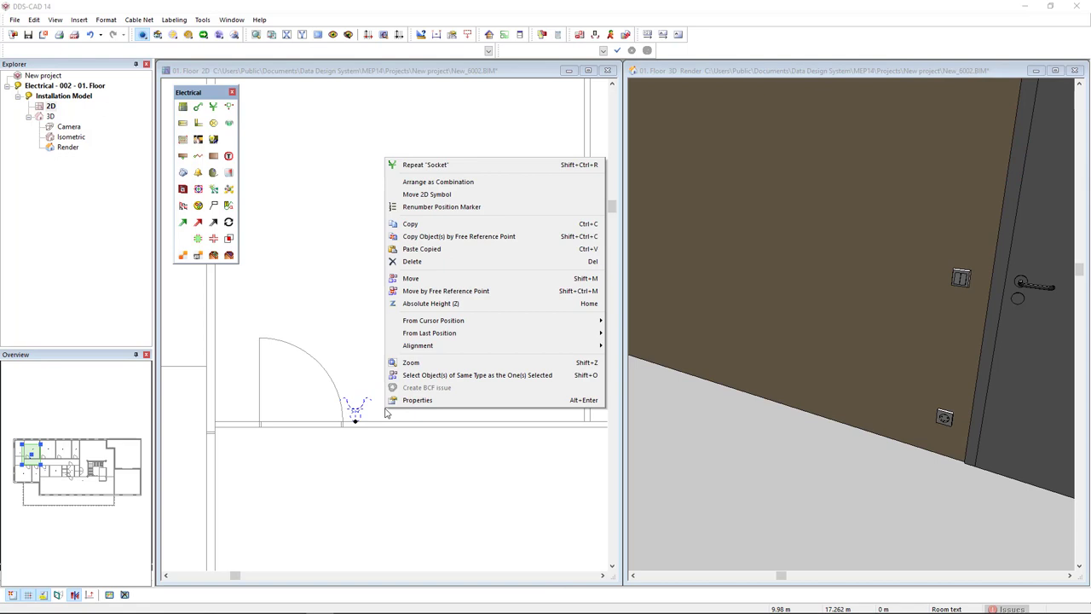
{"action": "mouse_move", "coordinate": [517, 180]}
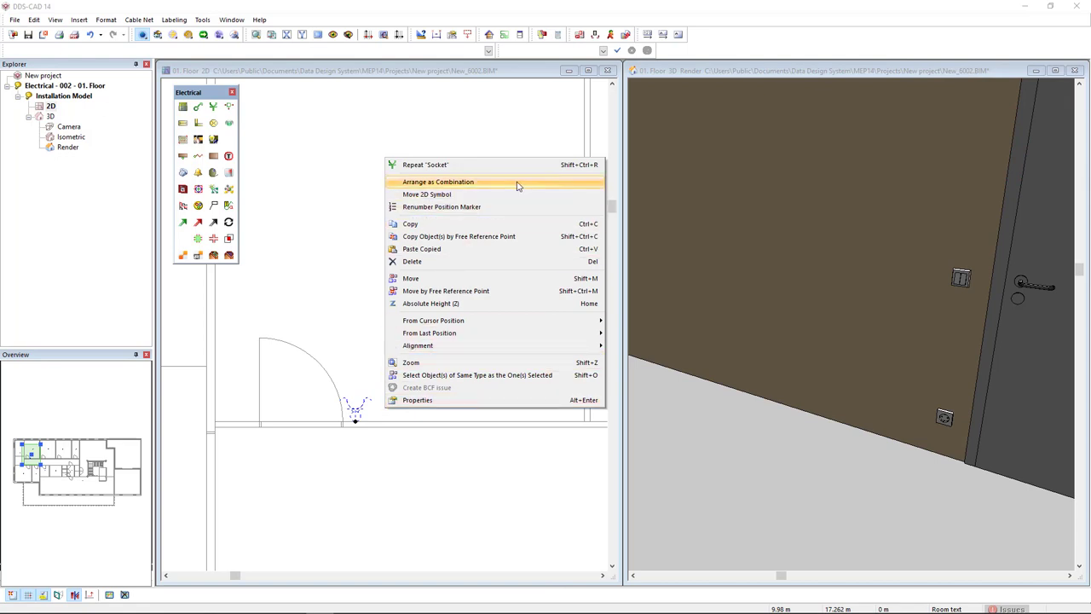
{"action": "left_click", "coordinate": [437, 180]}
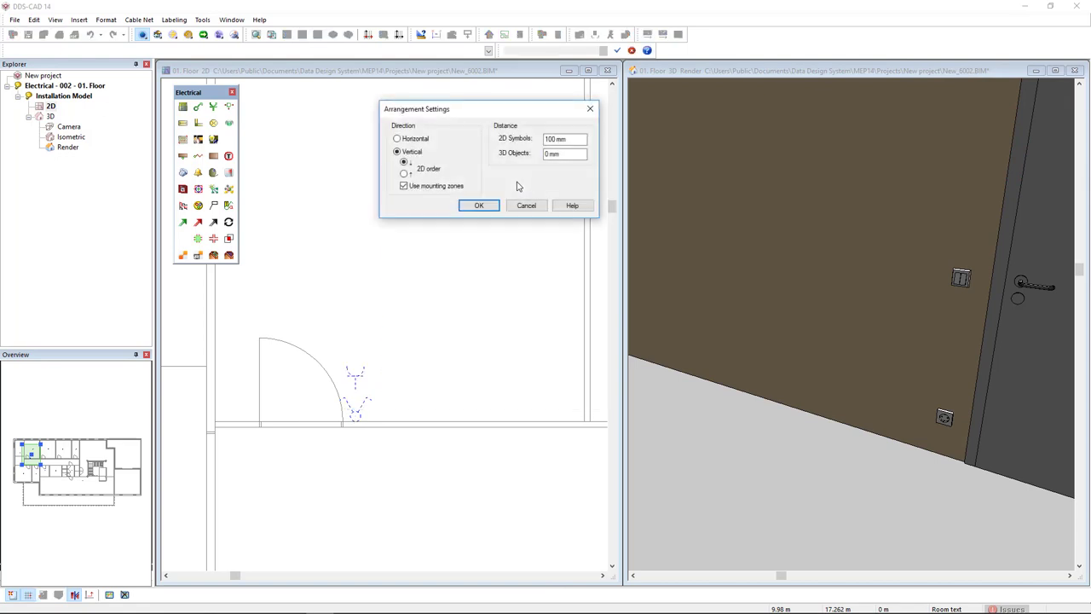
{"action": "mouse_move", "coordinate": [358, 389]}
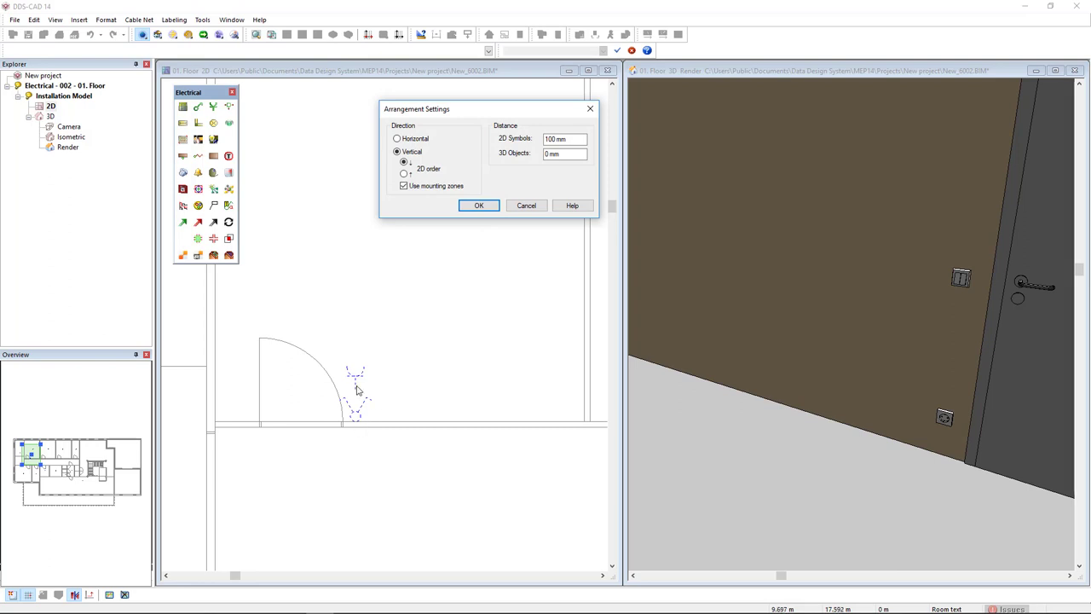
{"action": "mouse_move", "coordinate": [368, 390]}
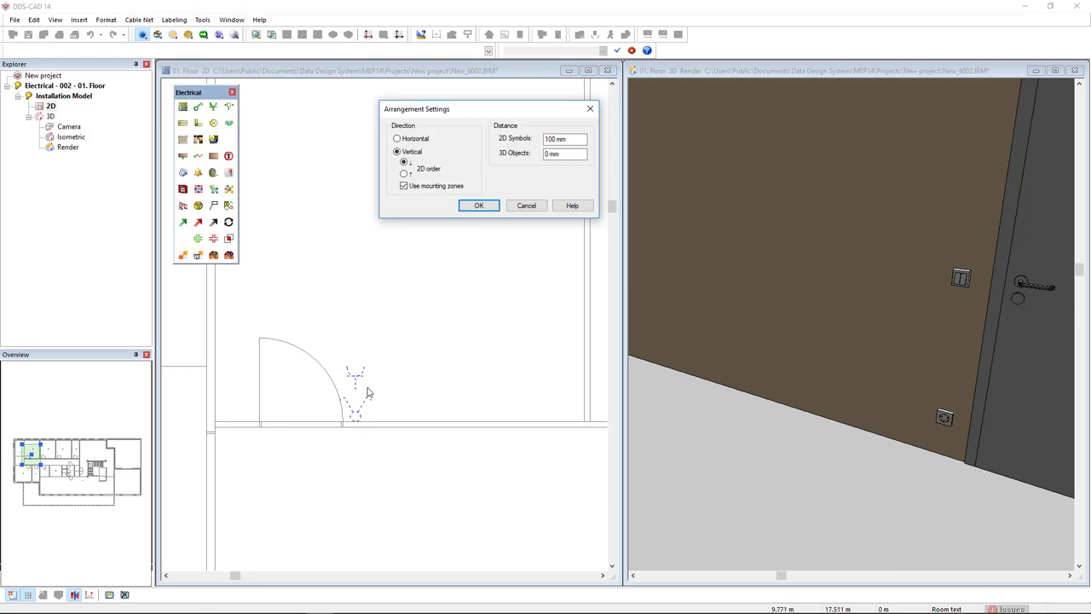
{"action": "mouse_move", "coordinate": [423, 162]}
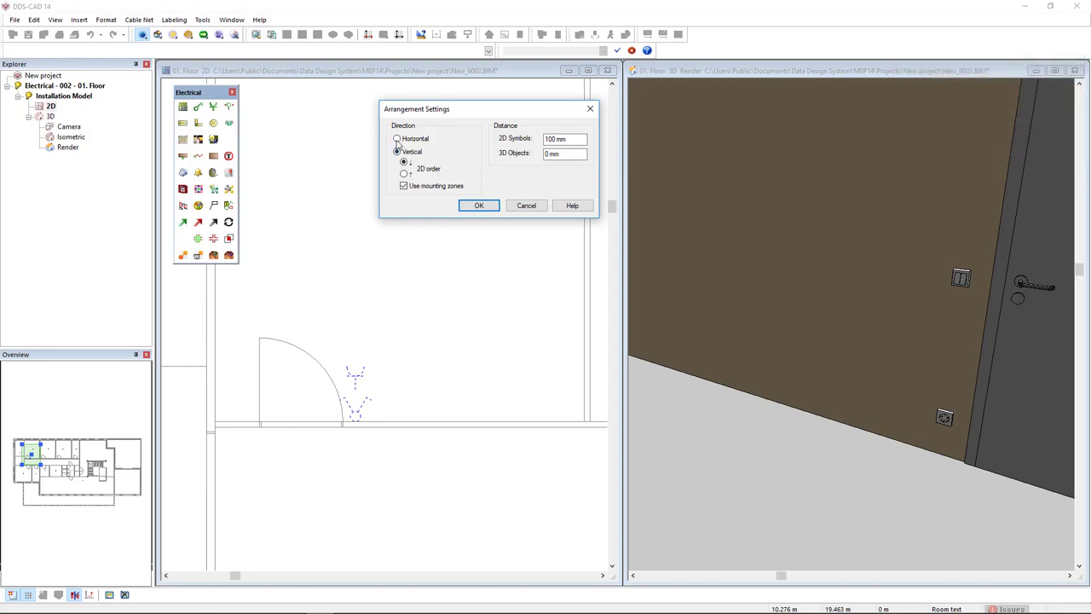
Set the combination to Vertical with 2D order and 20 mm spacing between 2D symbols.
{"action": "left_click", "coordinate": [395, 138]}
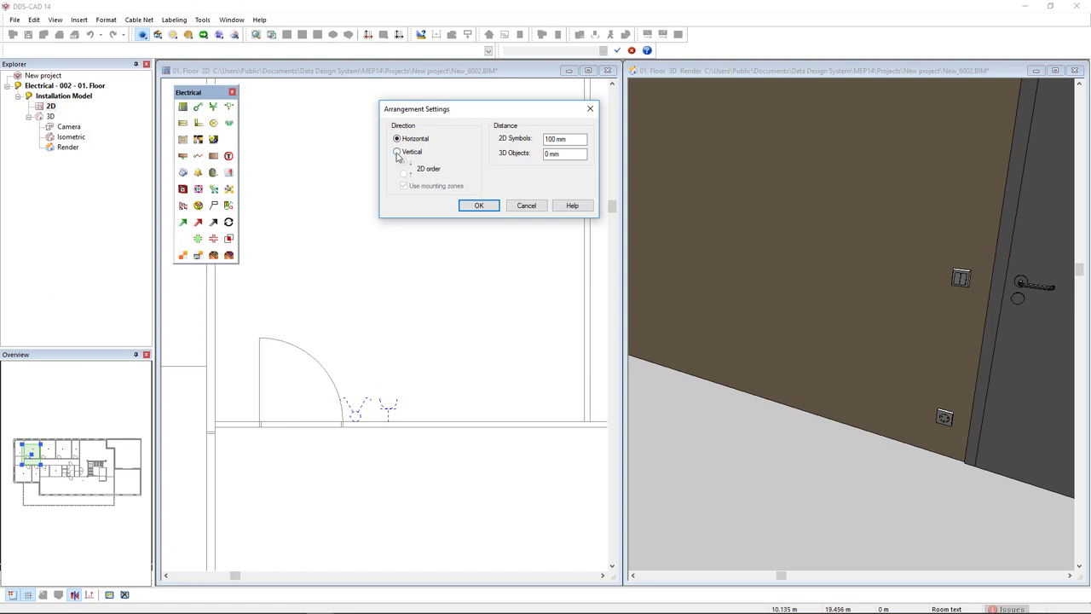
{"action": "left_click", "coordinate": [396, 150]}
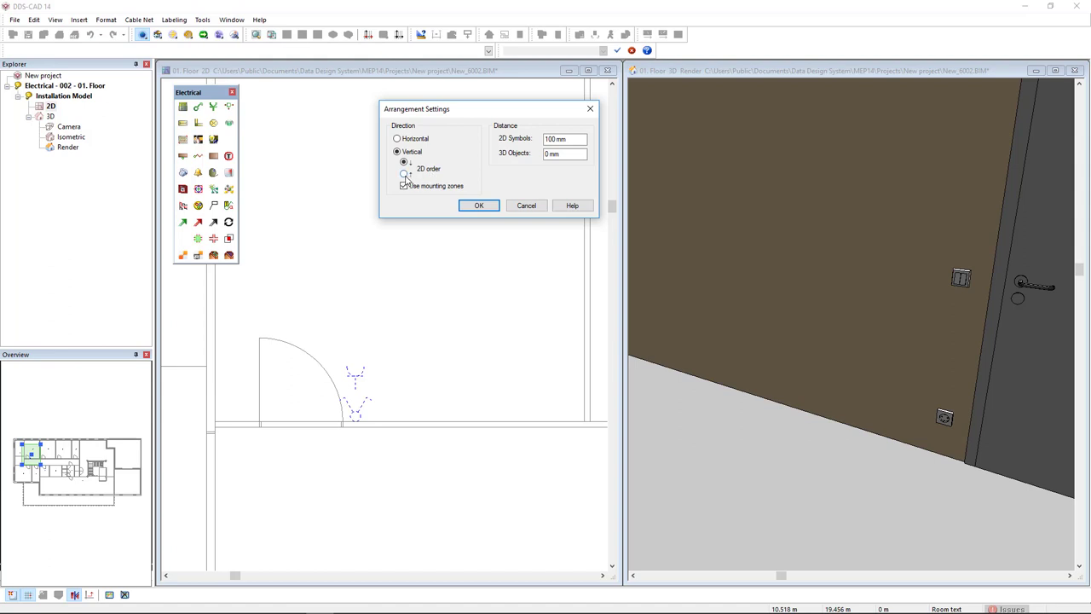
{"action": "left_click", "coordinate": [402, 174]}
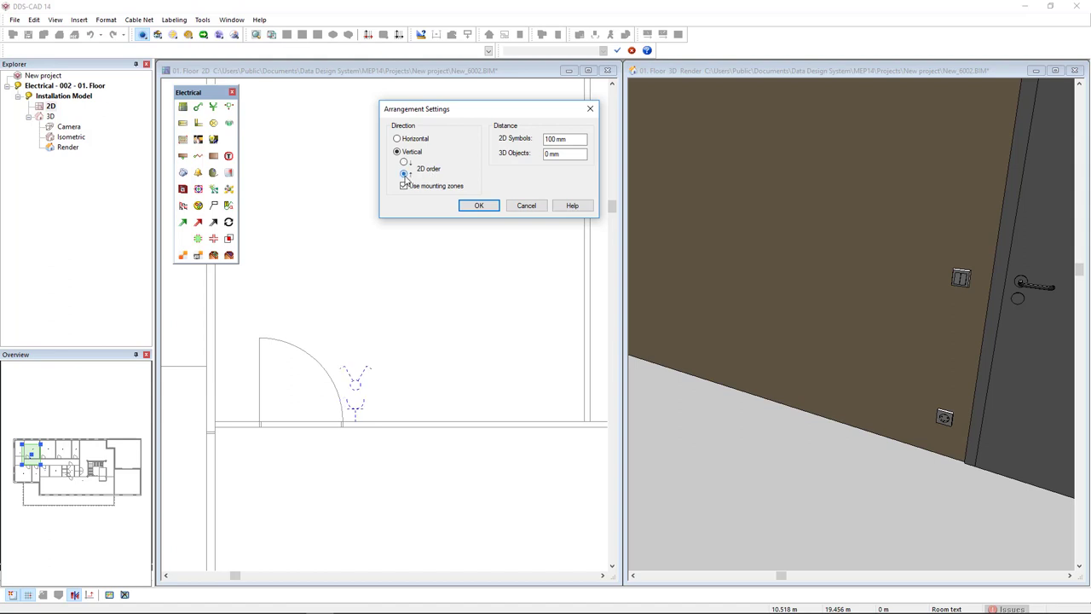
{"action": "left_click", "coordinate": [402, 184]}
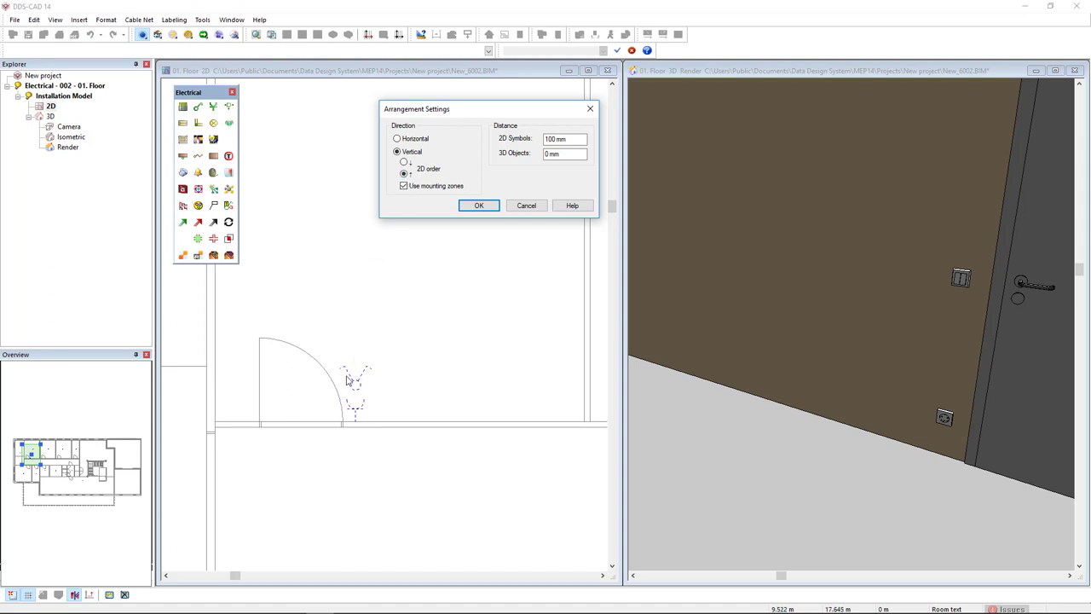
{"action": "mouse_move", "coordinate": [526, 336]}
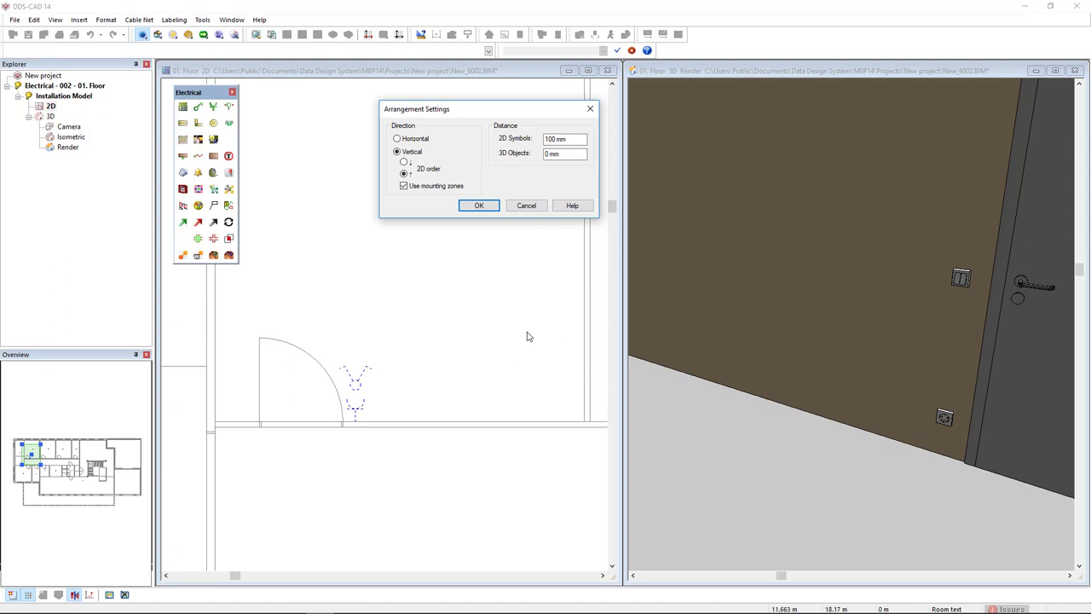
{"action": "mouse_move", "coordinate": [386, 395]}
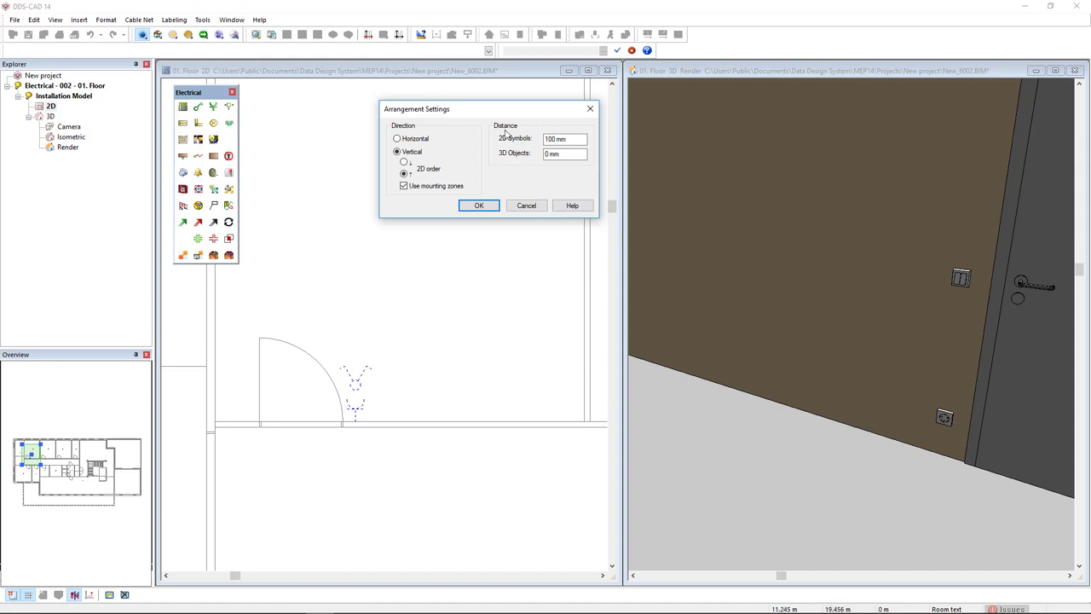
{"action": "mouse_move", "coordinate": [515, 147]}
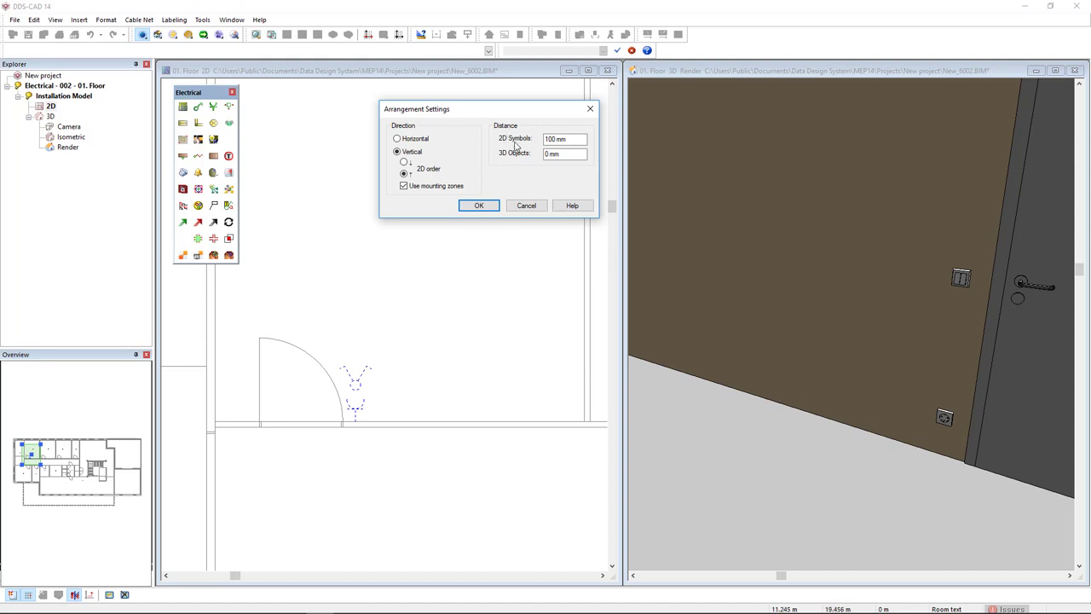
{"action": "left_click", "coordinate": [564, 138]}
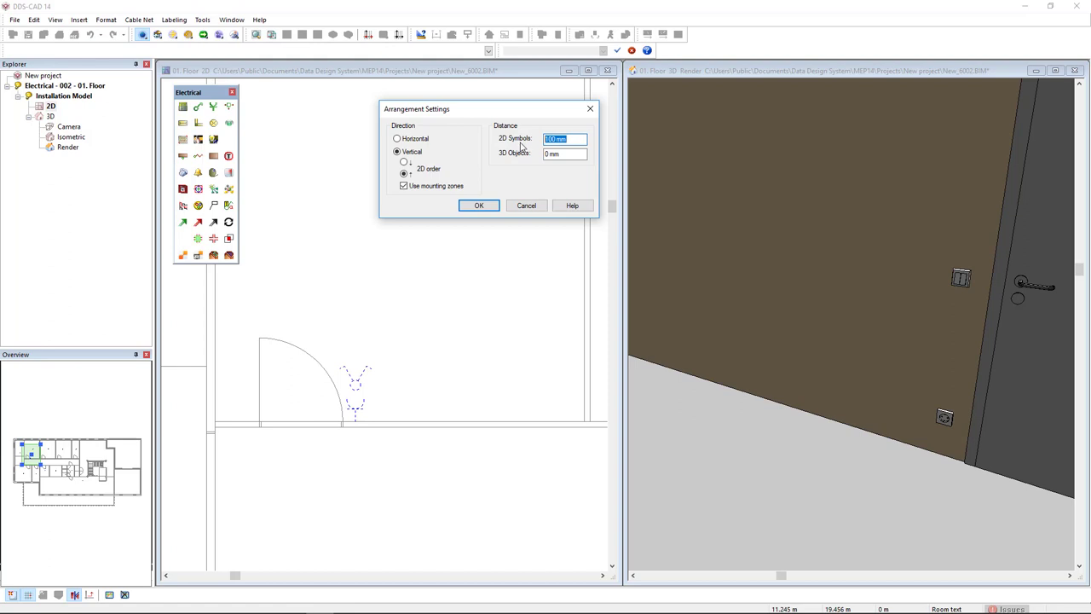
{"action": "left_click", "coordinate": [564, 153]}
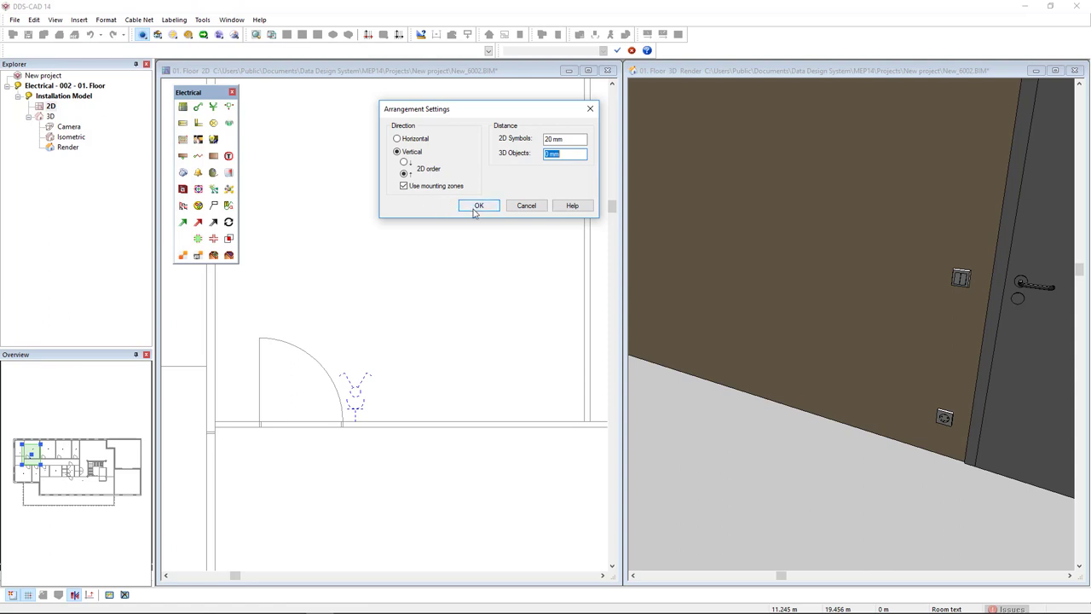
Apply the vertical arrangement, then reopen Arrange as Combination for the fixtures.
{"action": "left_click", "coordinate": [477, 205]}
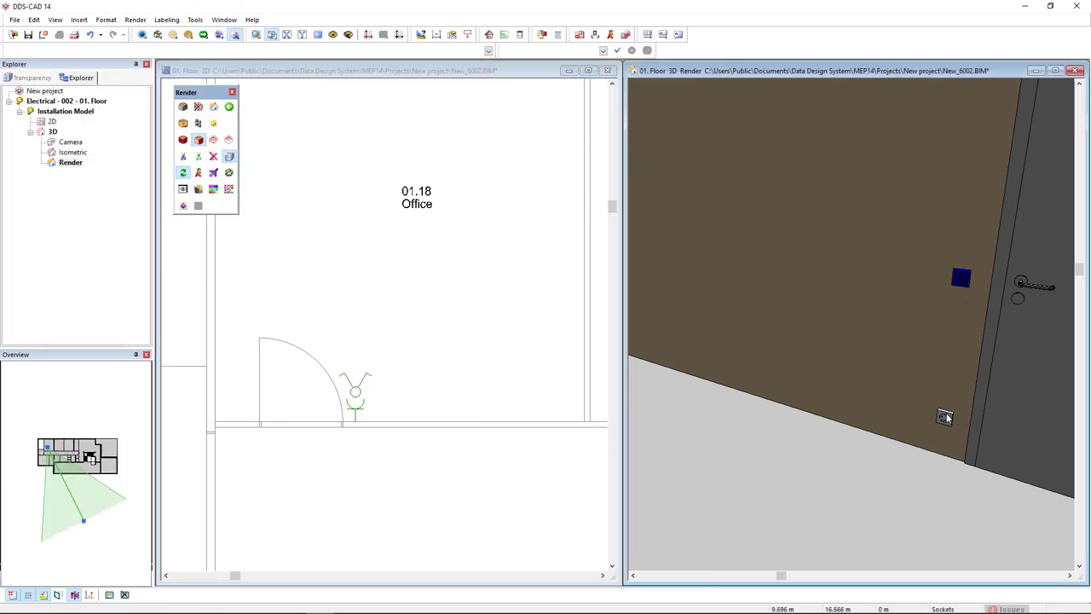
{"action": "right_click", "coordinate": [944, 416]}
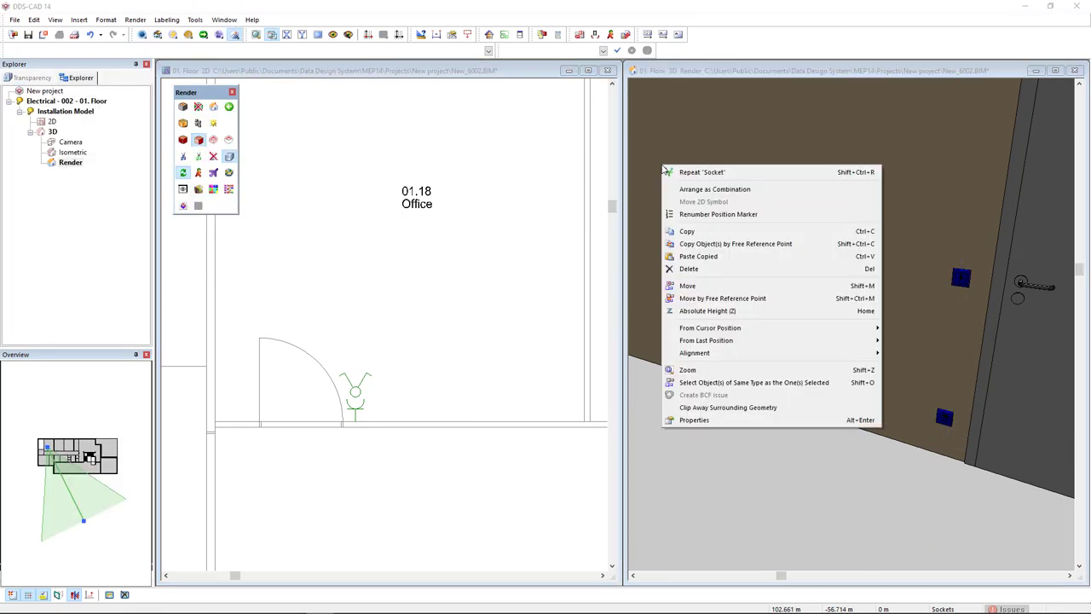
{"action": "left_click", "coordinate": [716, 188]}
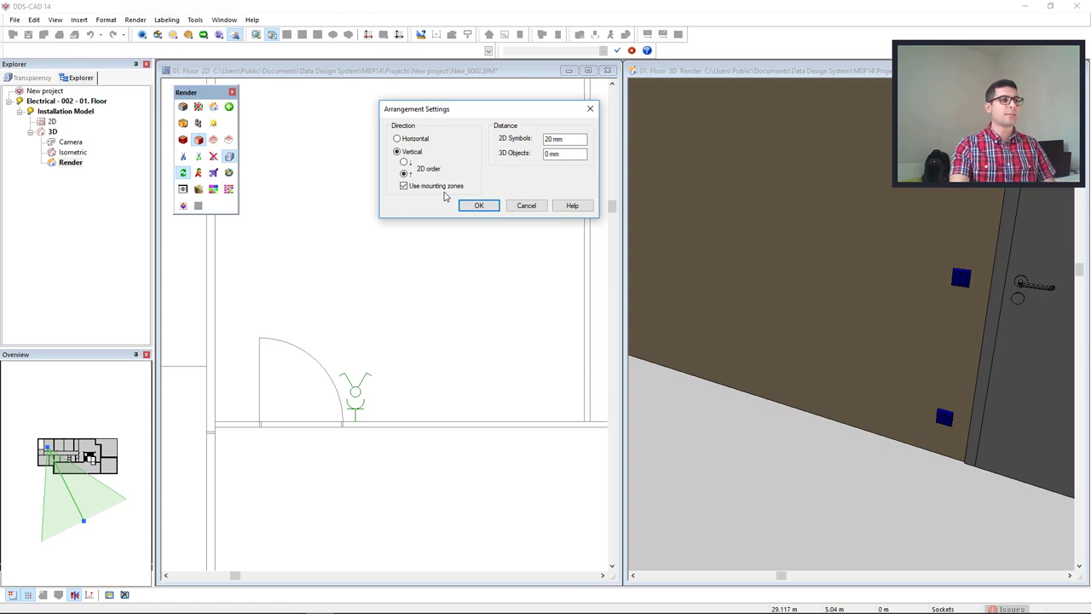
Toggle mounting zones off, set 3D object spacing to 200, re-enable mounting zones and confirm.
{"action": "left_click", "coordinate": [402, 186]}
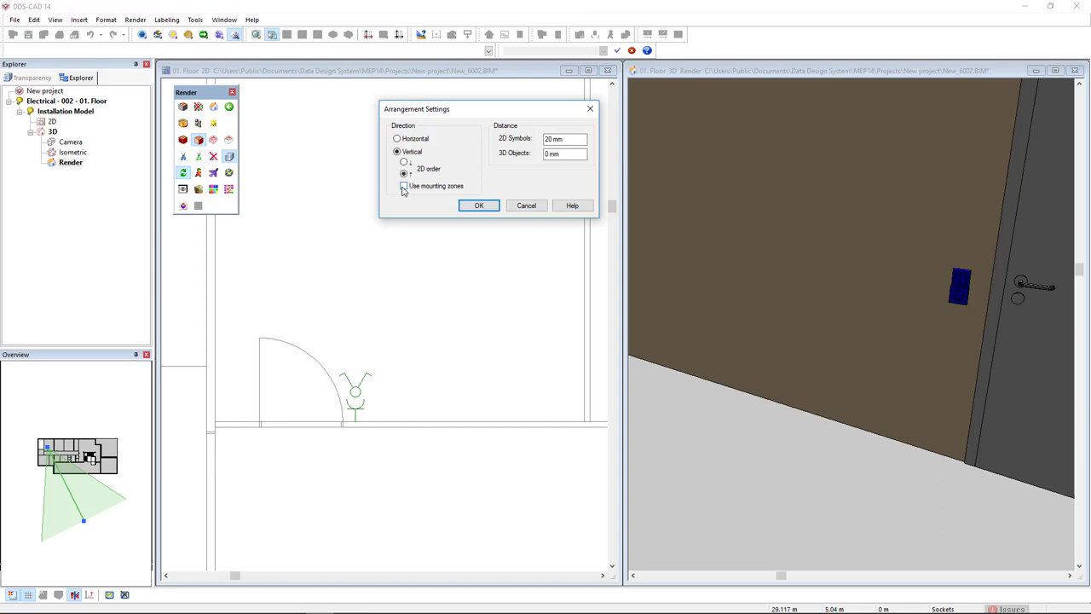
{"action": "left_click", "coordinate": [403, 186]}
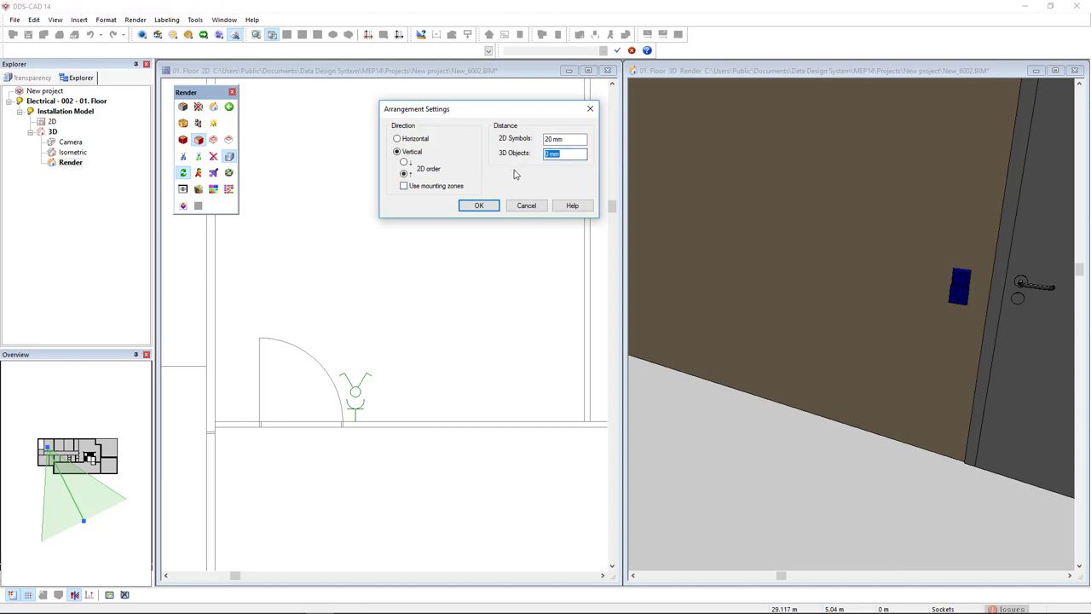
{"action": "type", "text": "200"}
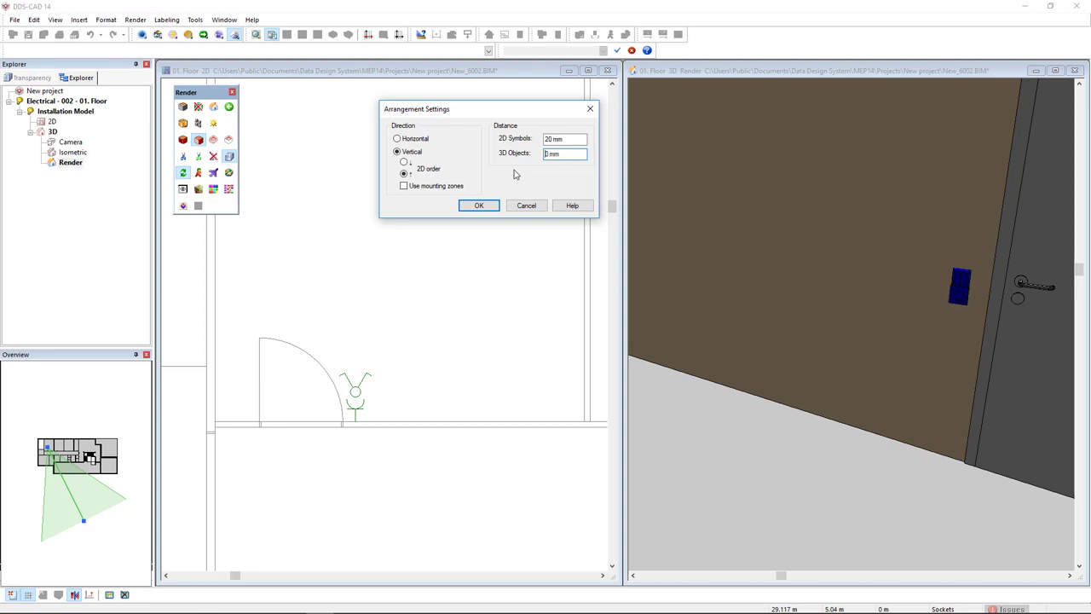
{"action": "left_click", "coordinate": [402, 186]}
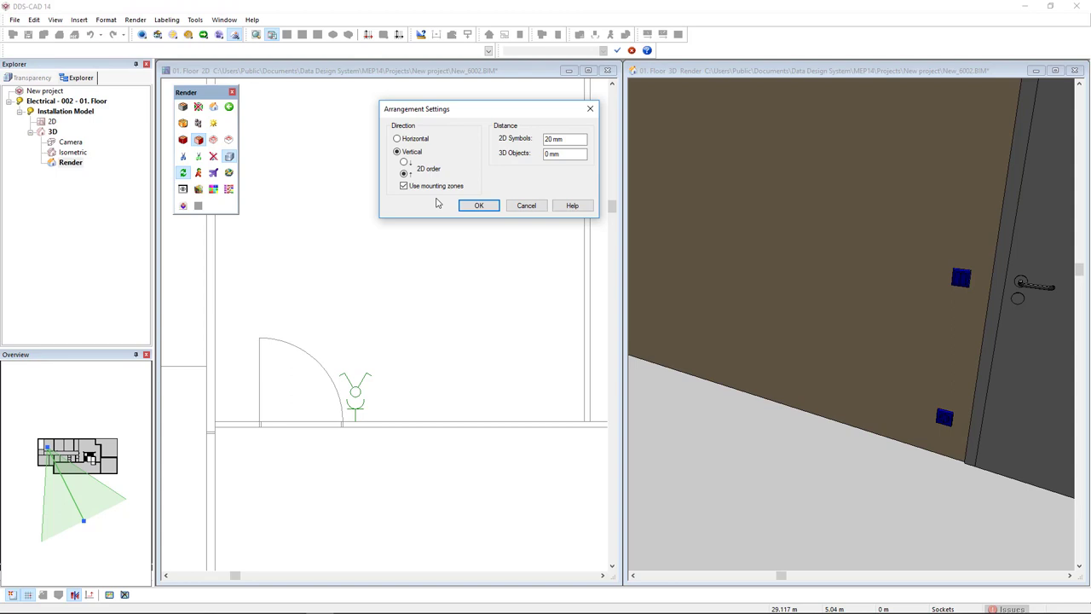
{"action": "left_click", "coordinate": [477, 205]}
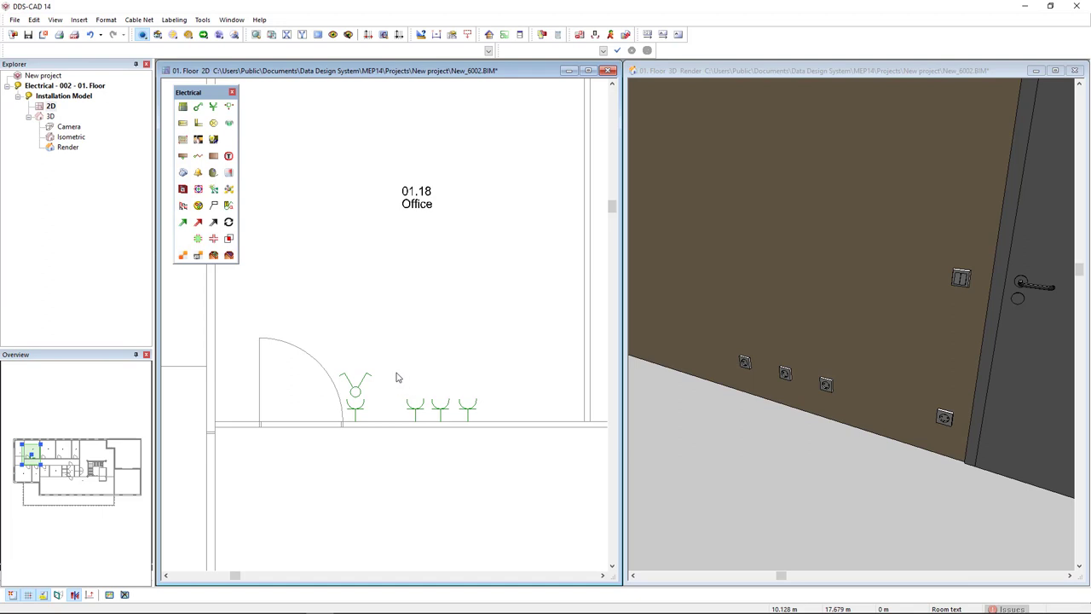
Combine the three sockets horizontally with 150 spacing between 2D symbols and confirm.
{"action": "right_click", "coordinate": [416, 408]}
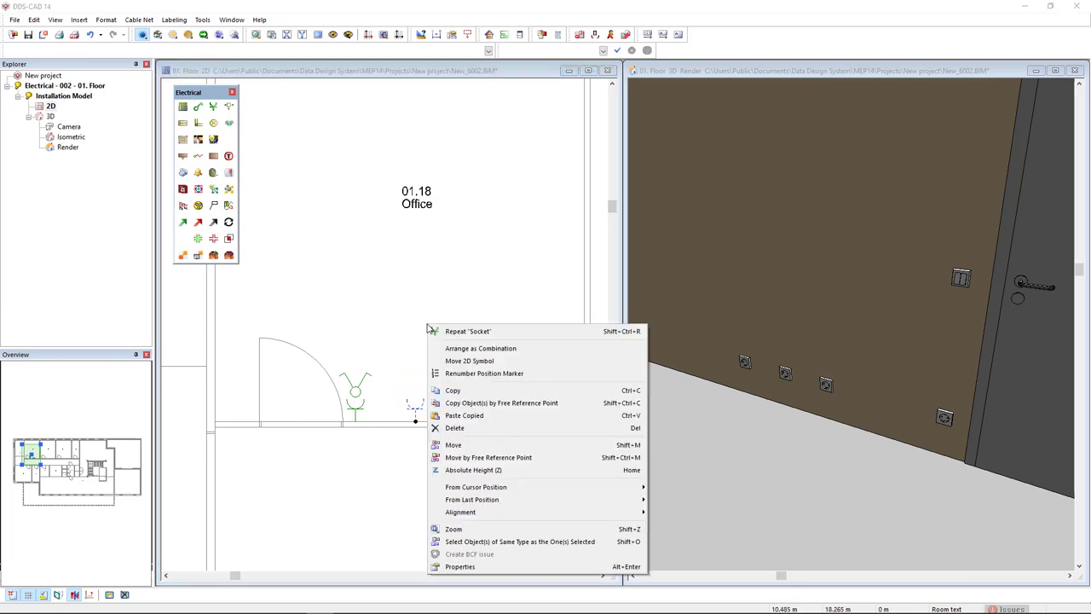
{"action": "mouse_move", "coordinate": [481, 347]}
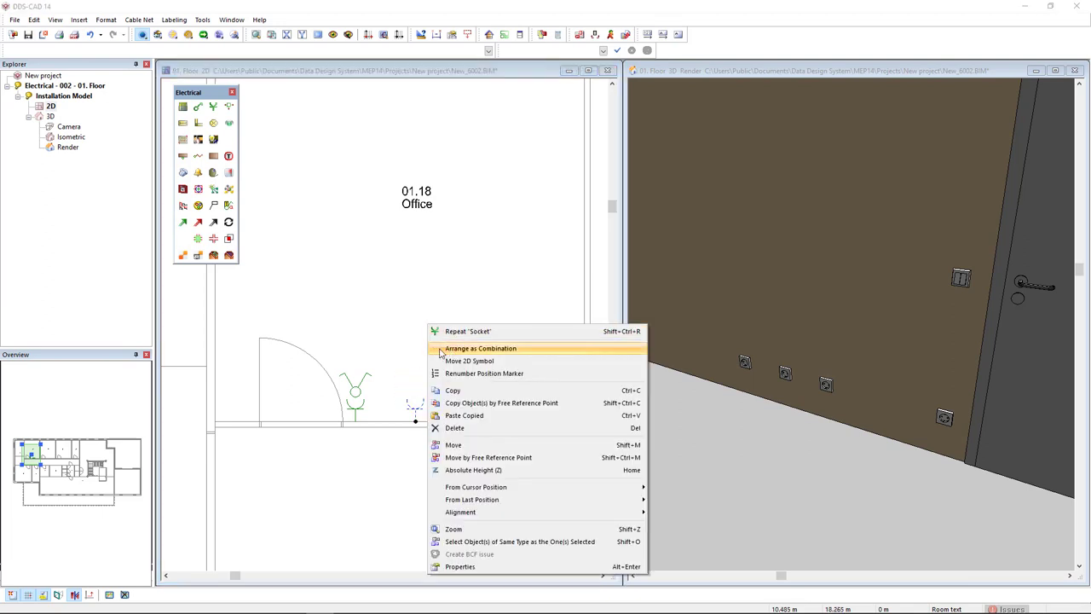
{"action": "left_click", "coordinate": [480, 348]}
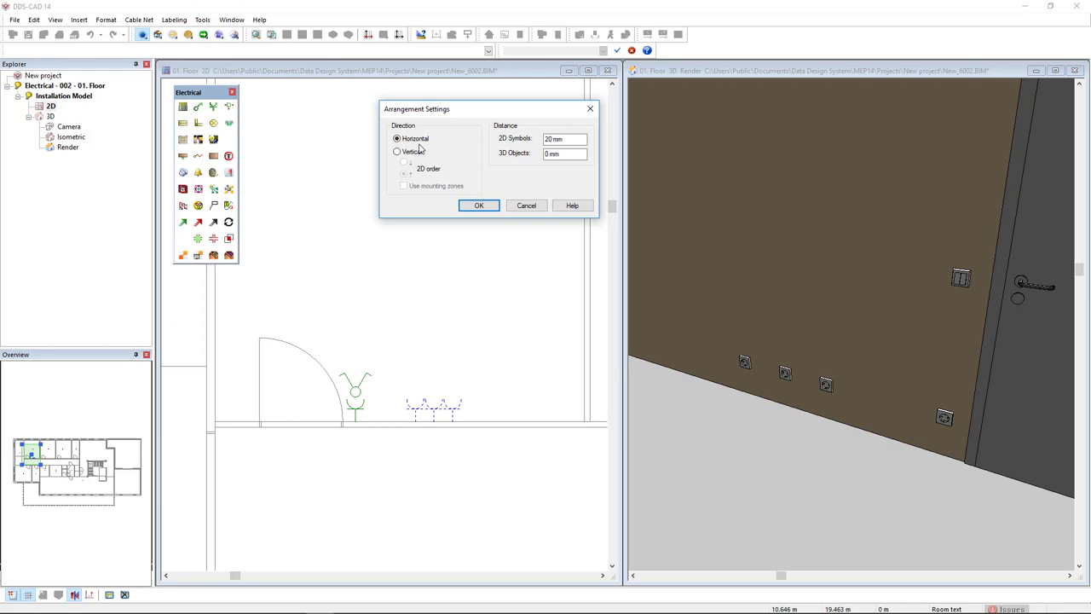
{"action": "left_click", "coordinate": [396, 152]}
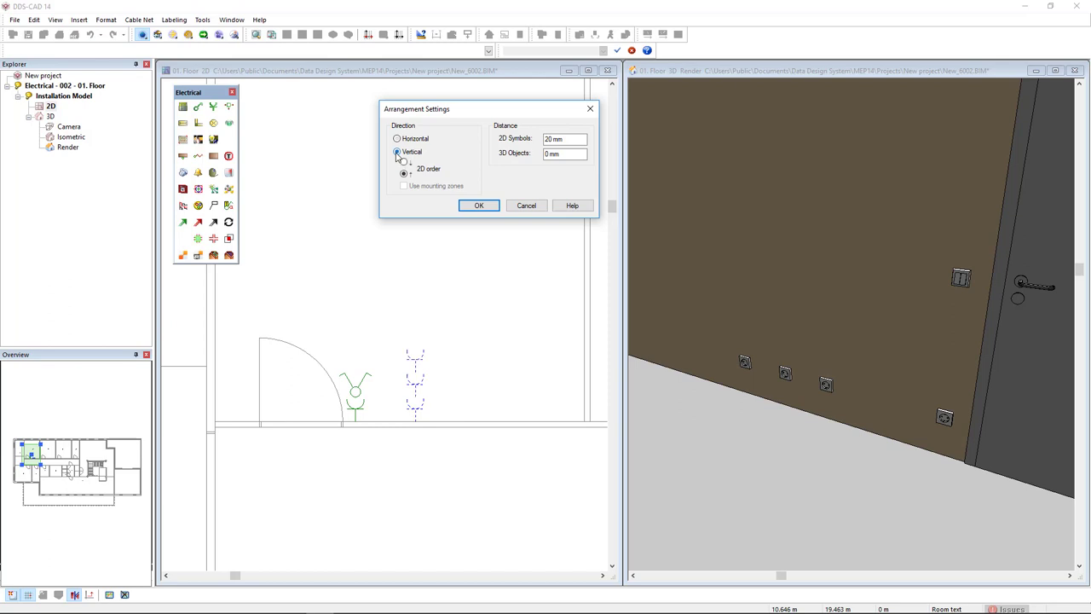
{"action": "left_click", "coordinate": [395, 139]}
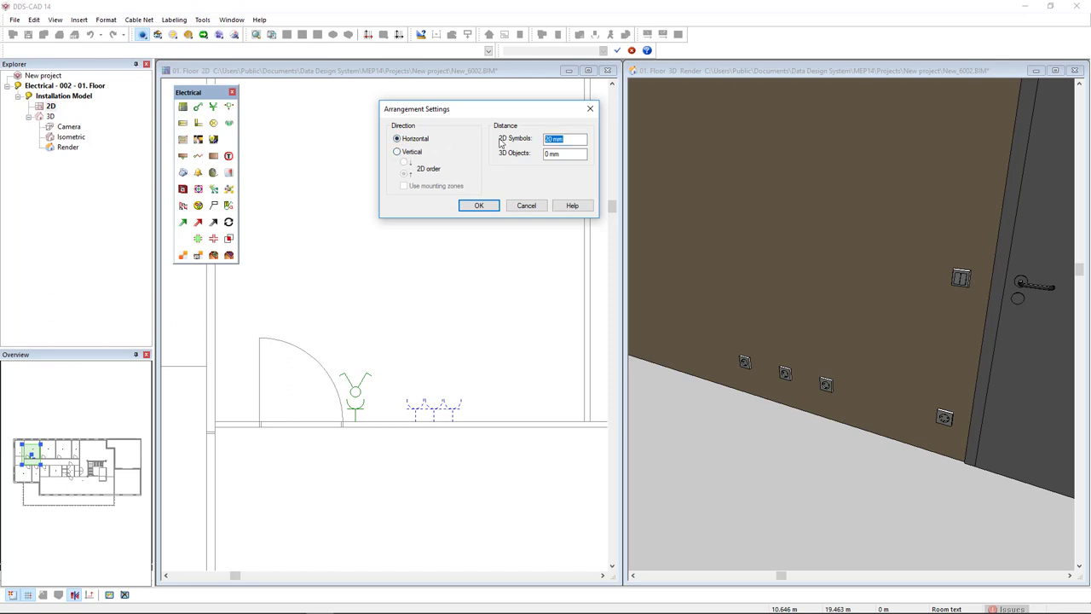
{"action": "type", "text": "150"}
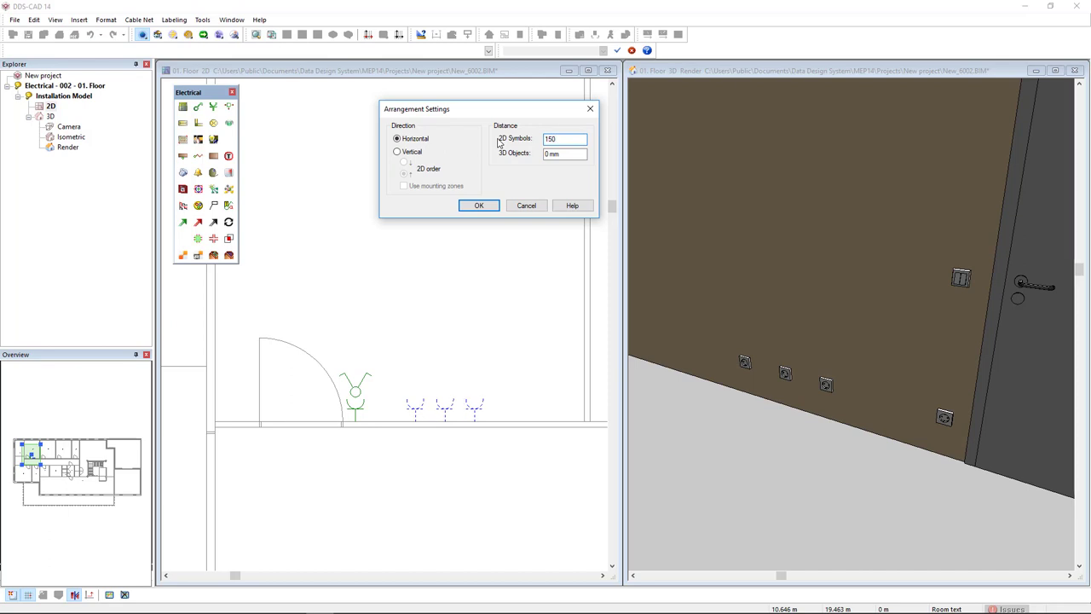
{"action": "mouse_move", "coordinate": [487, 198]}
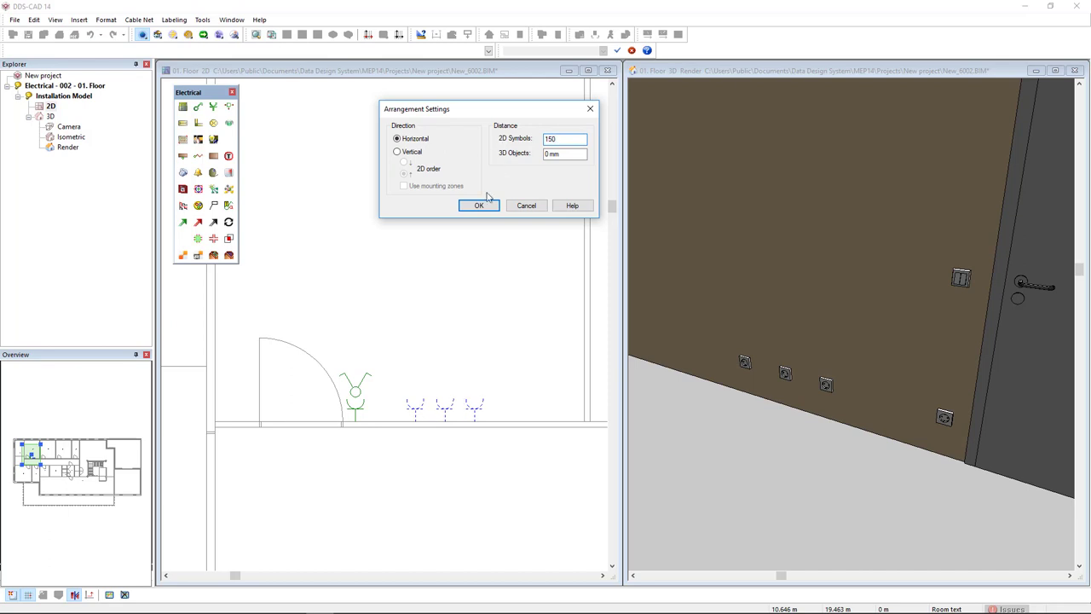
{"action": "left_click", "coordinate": [477, 204]}
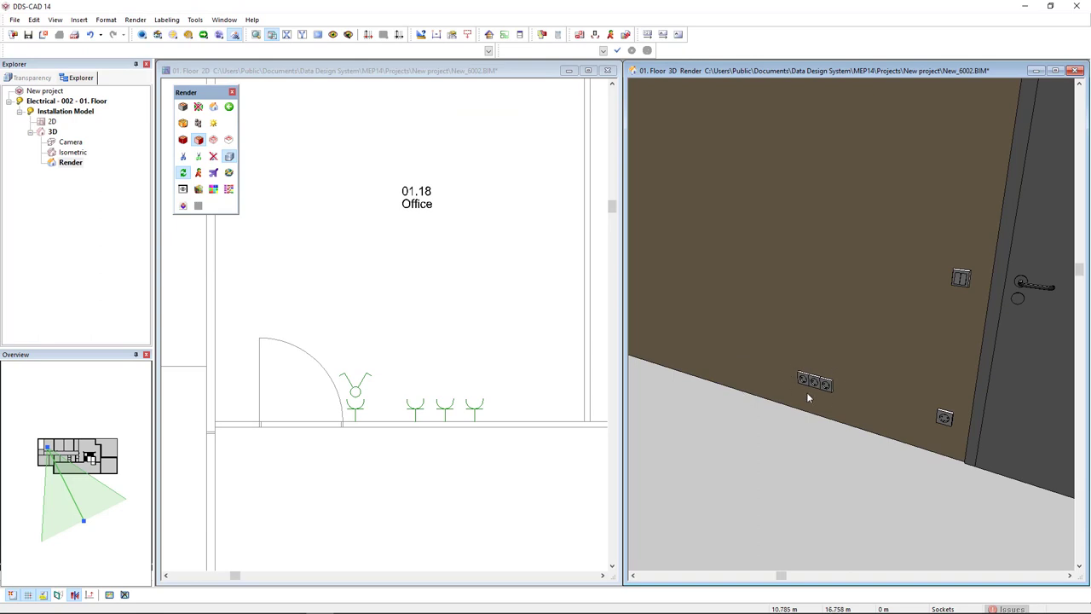
{"action": "mouse_move", "coordinate": [814, 403]}
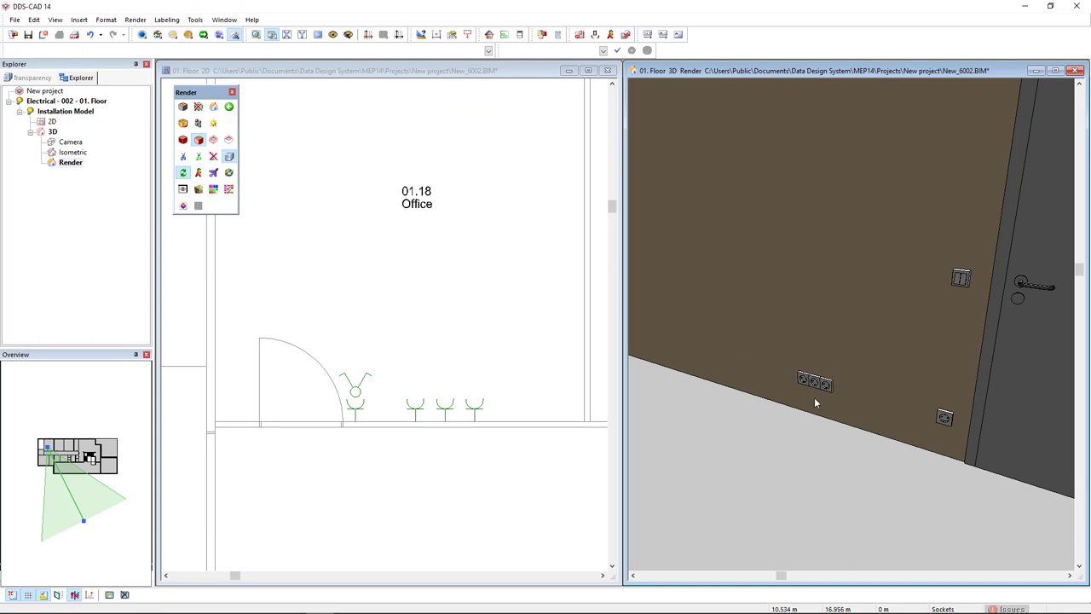